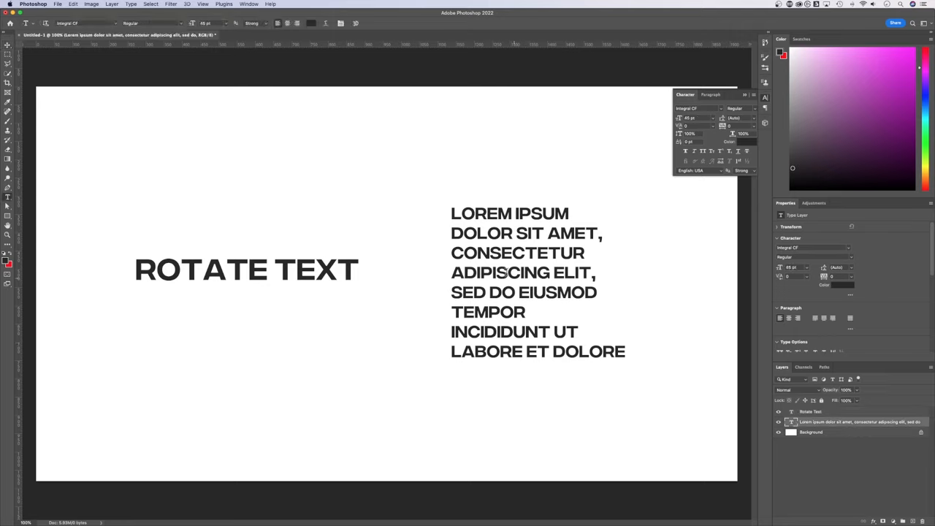
Step: Select the Rotate Text layer as the active layer
click(506, 272)
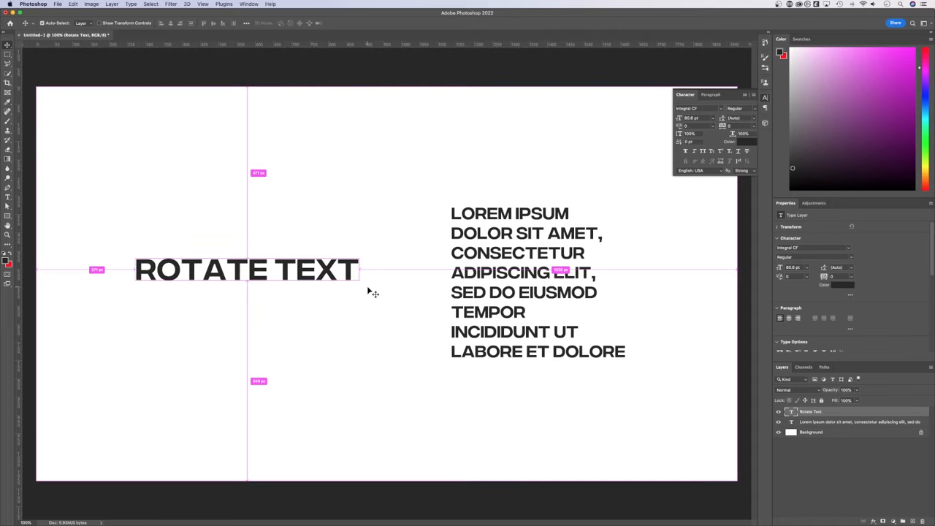
Step: Rotate the ROTATE TEXT heading upward at an angle, then select the lorem ipsum paragraph
key(cmd+t)
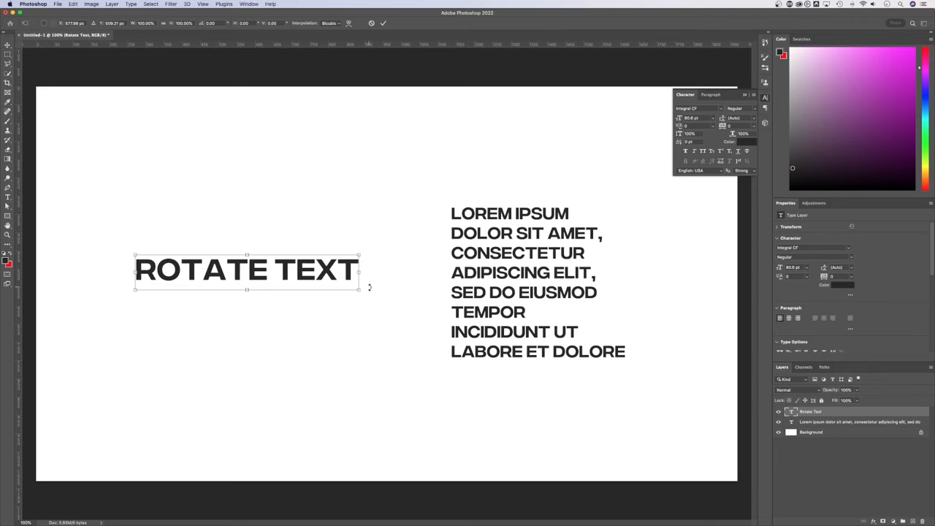
mouse_move(365, 241)
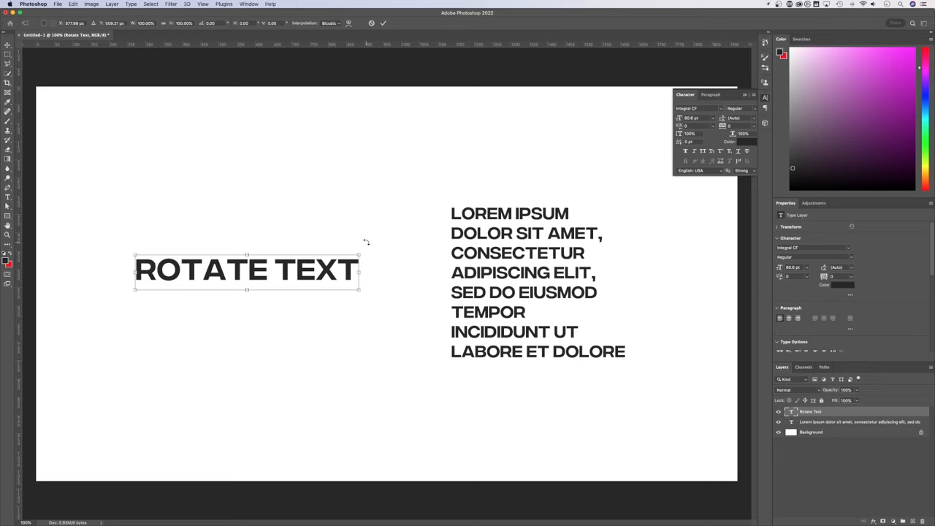
drag(358, 253, 349, 233)
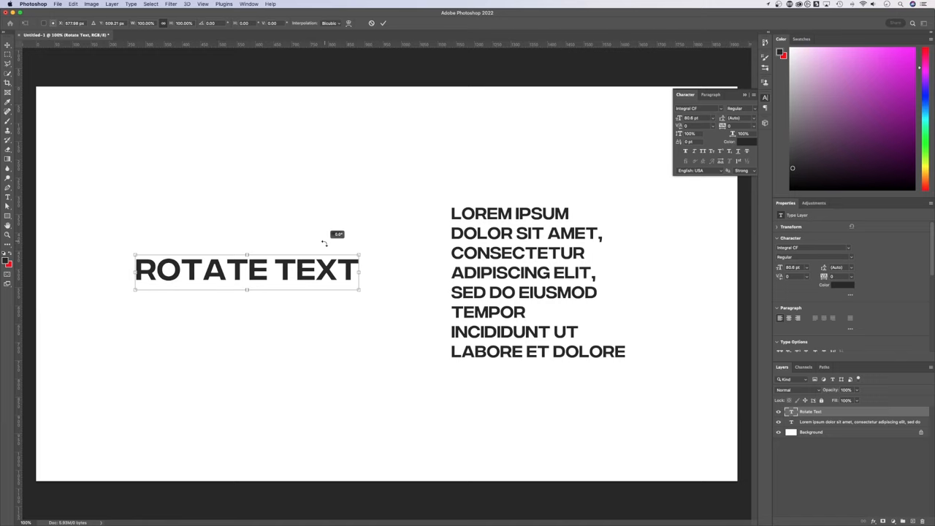
drag(360, 254, 349, 226)
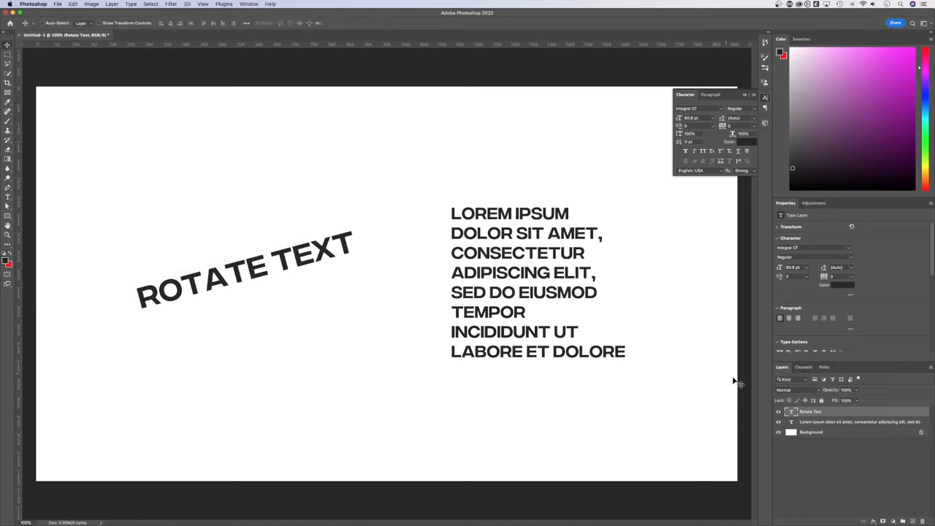
click(855, 421)
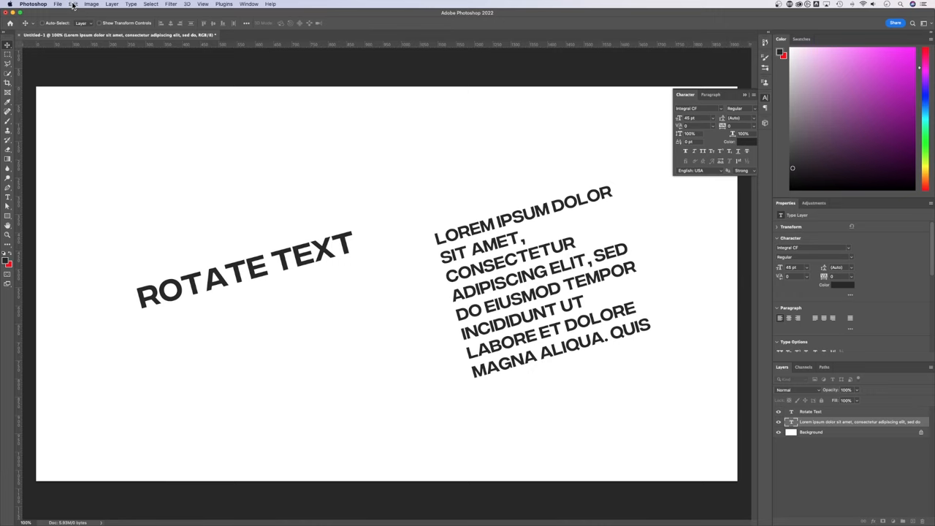
Step: Apply Edit > Free Transform to the tilted lorem ipsum paragraph
click(73, 4)
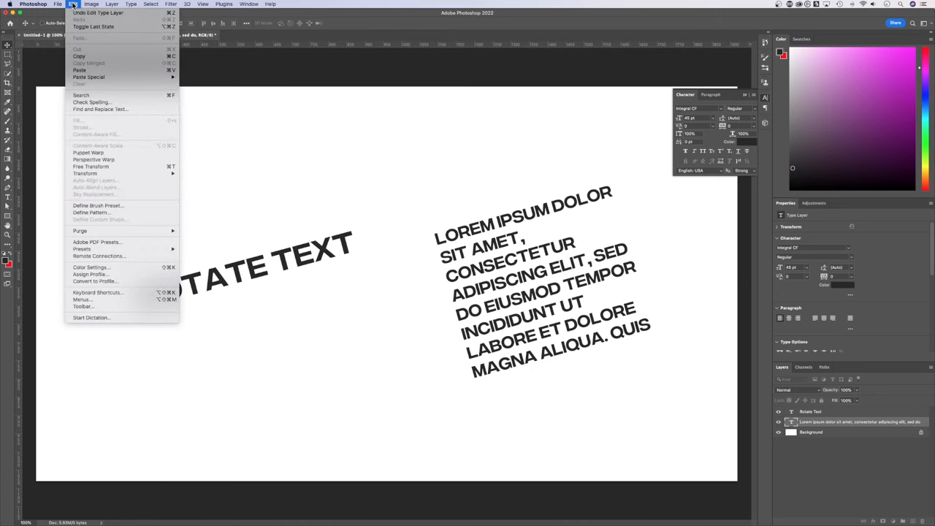
mouse_move(91, 166)
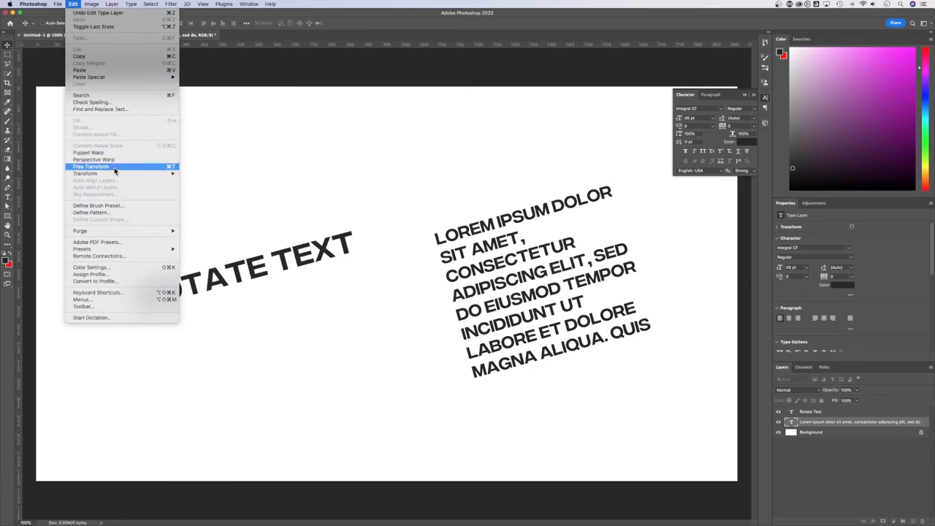
click(91, 167)
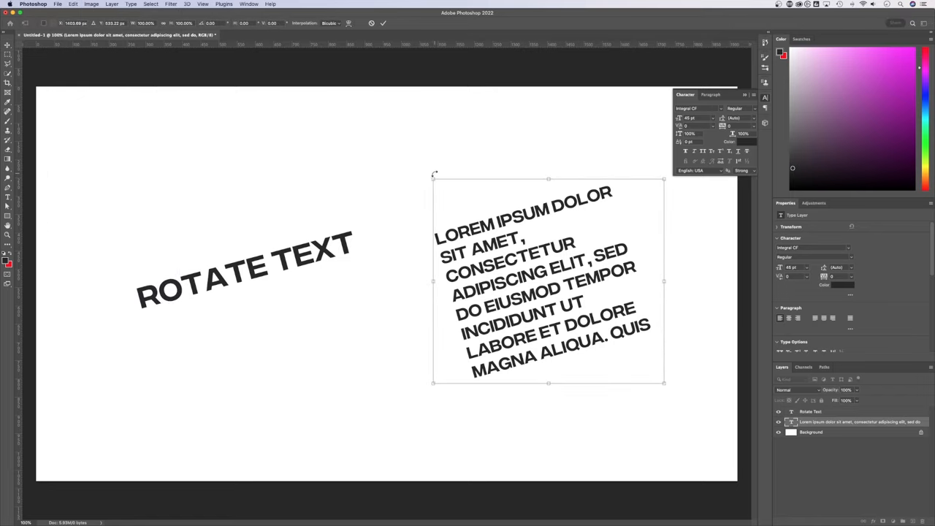